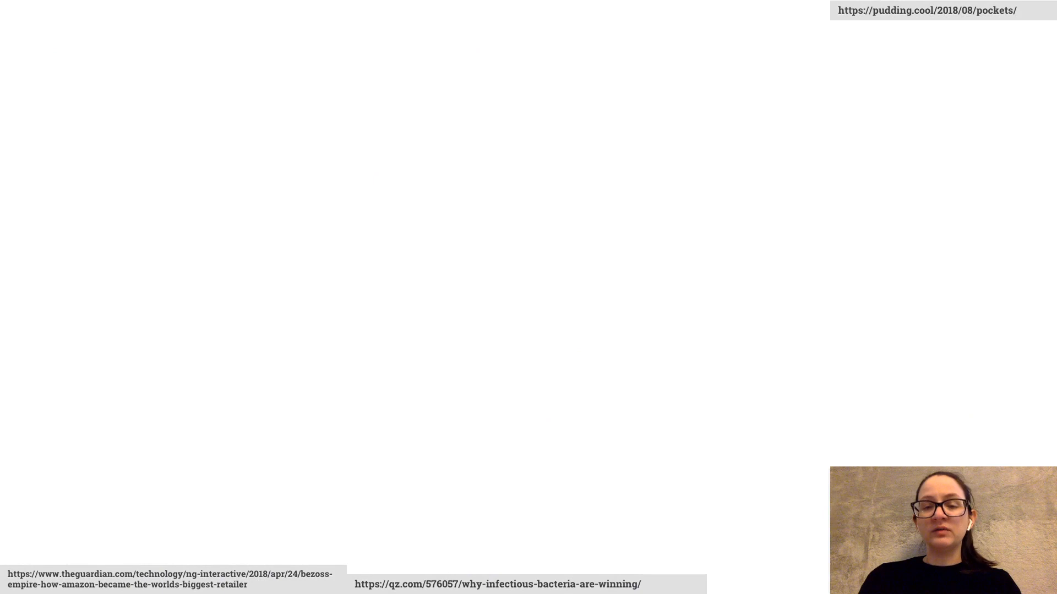
Start the Guardian, Quartz and Pudding article recordings scrolling through their charts.
left_click(166, 580)
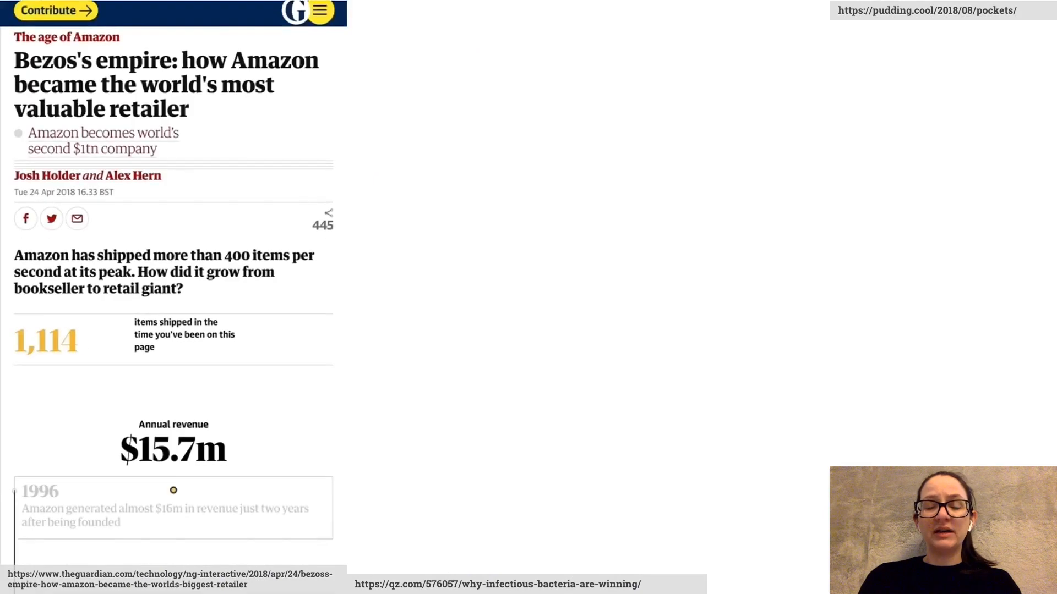
scroll("down", 3)
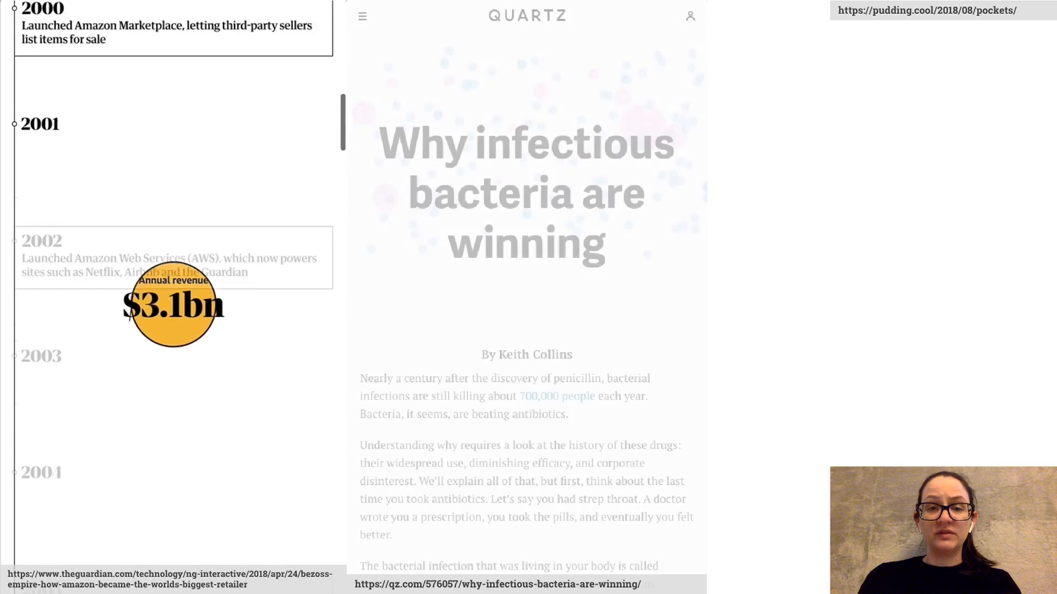
scroll("down", 3)
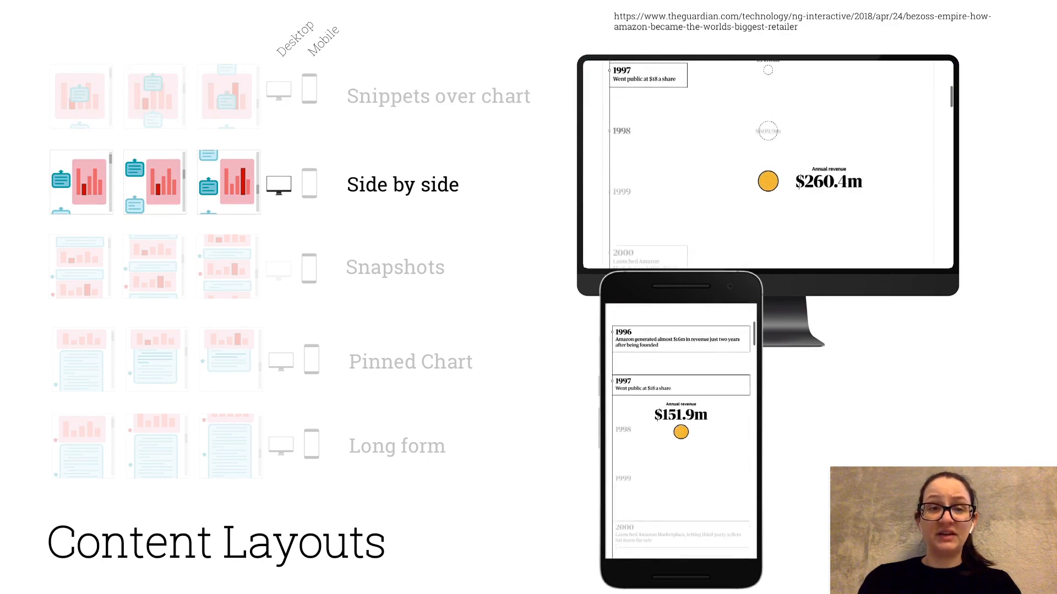
Advance the Content Layouts animations from Side by side through to Long form.
scroll("down", 3)
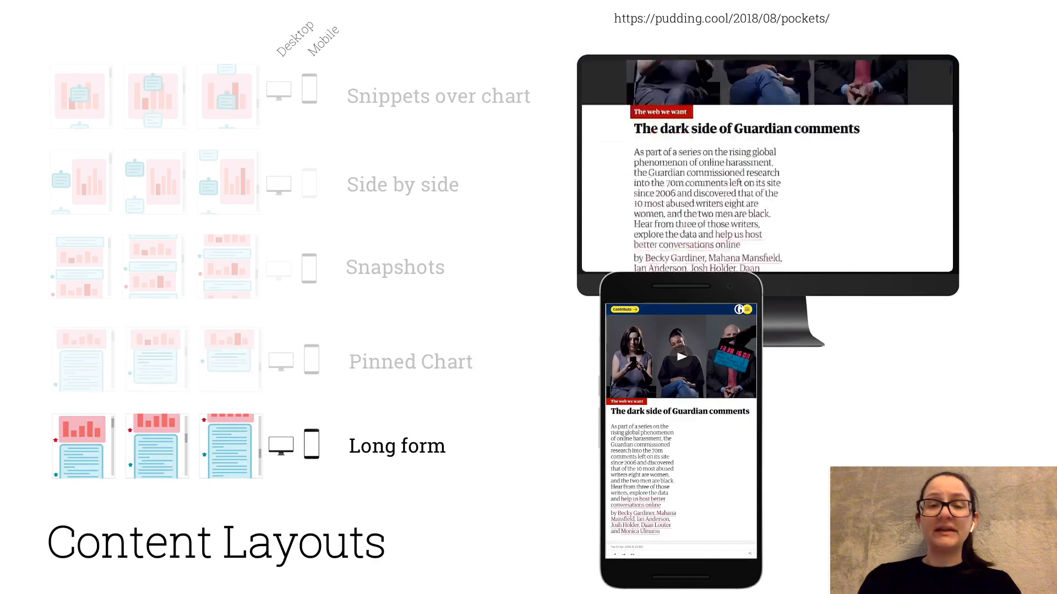
scroll("down", 3)
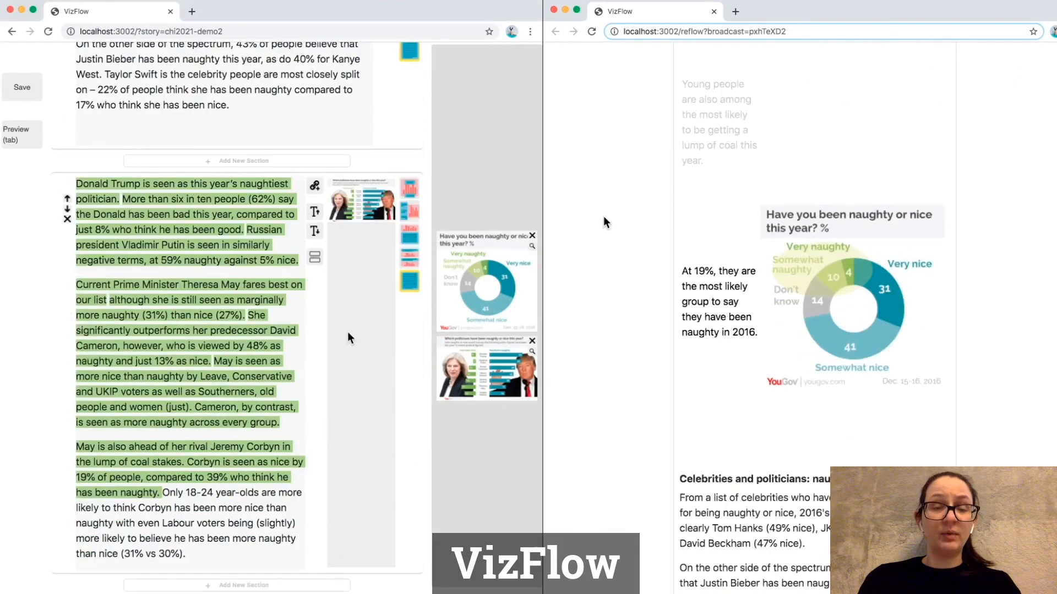
Add a new section for the selected London effect sentences and link the pink-and-grey bar chart.
scroll("down", 3)
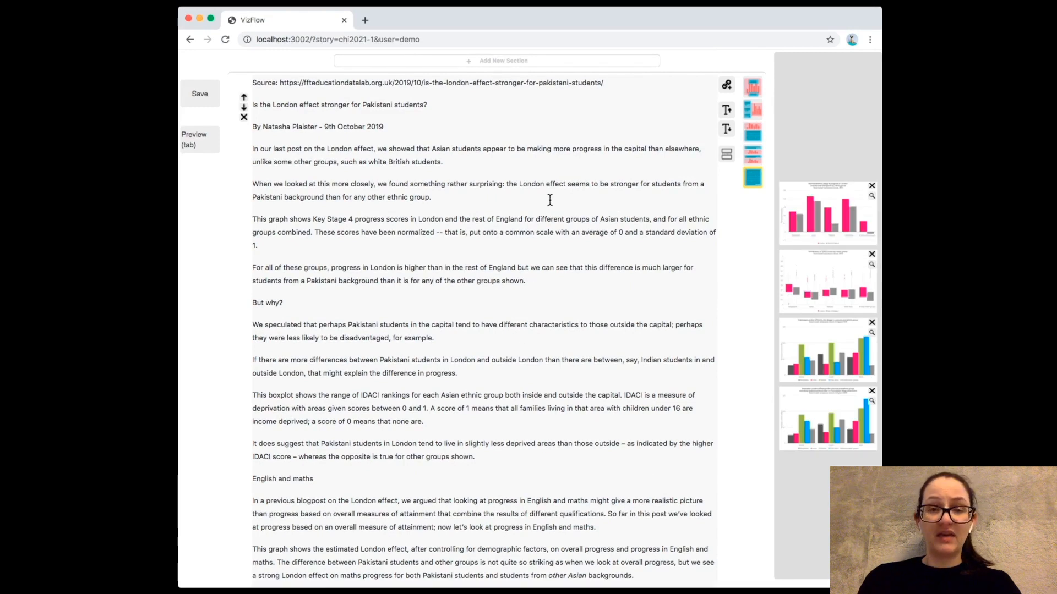
scroll("down", 3)
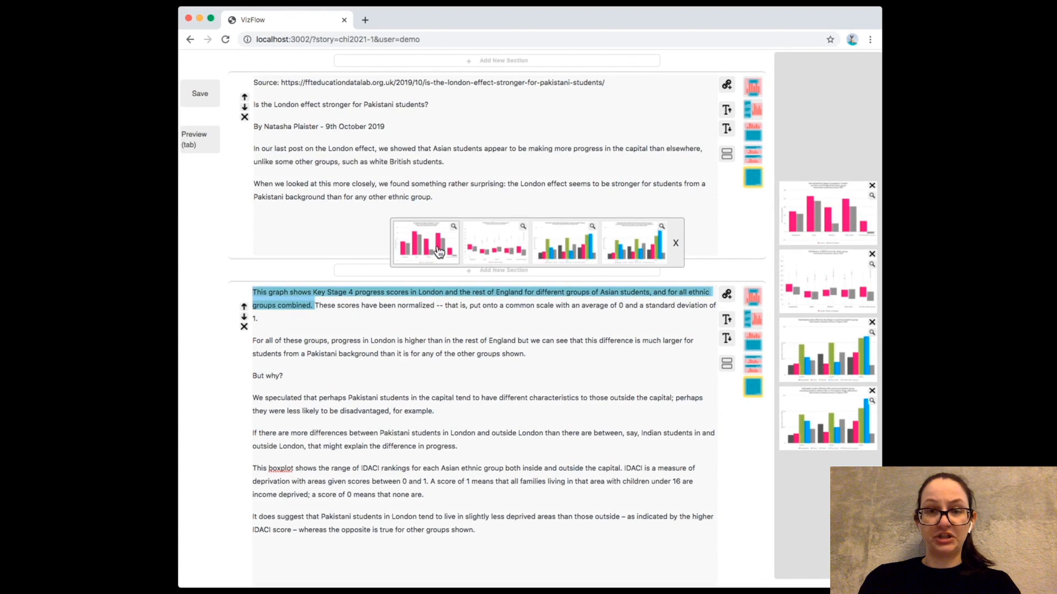
left_click(425, 242)
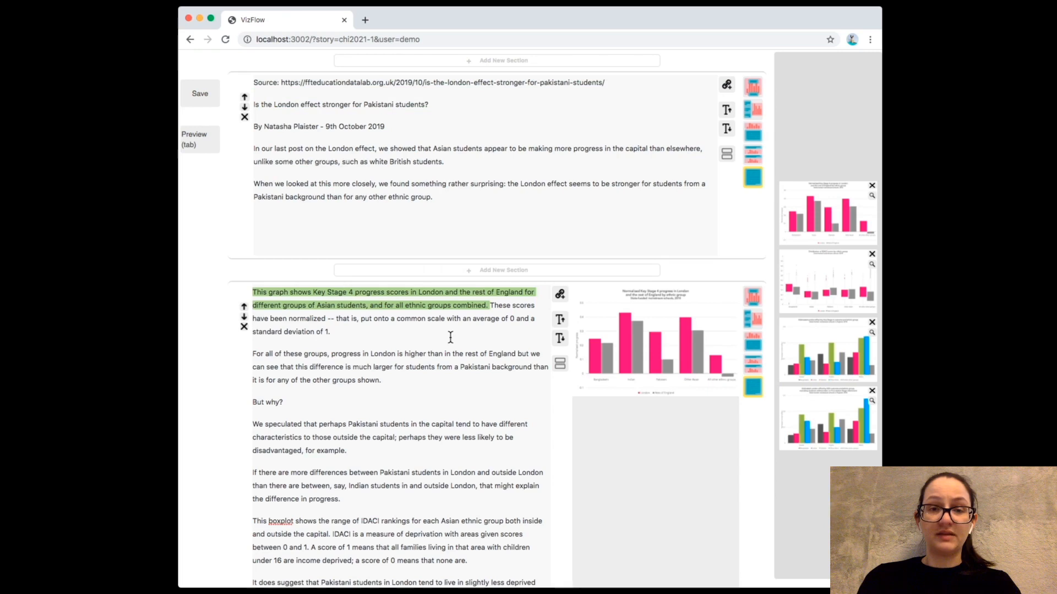
mouse_move(691, 432)
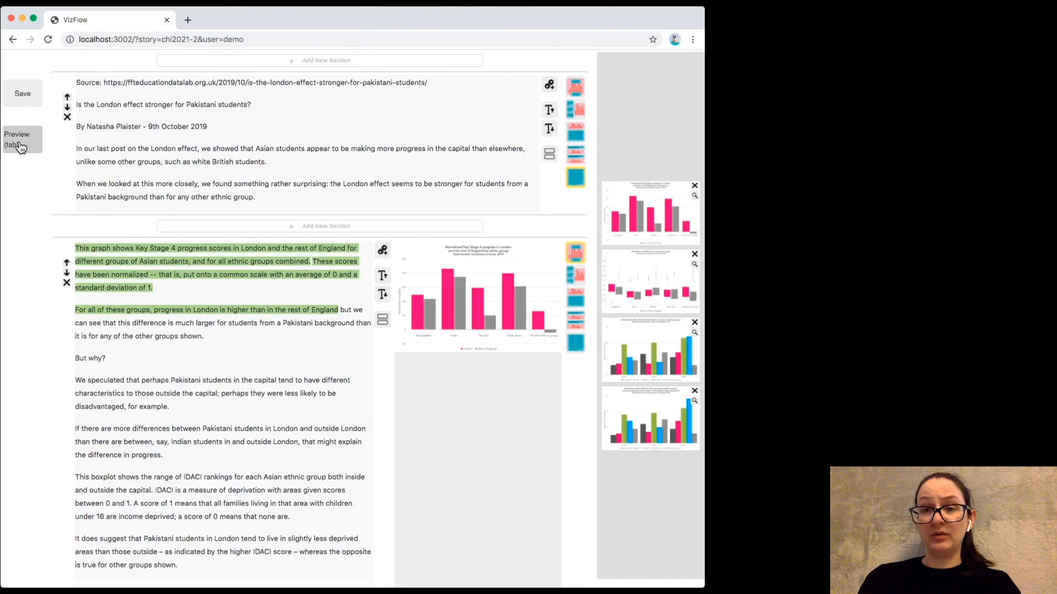
left_click(17, 139)
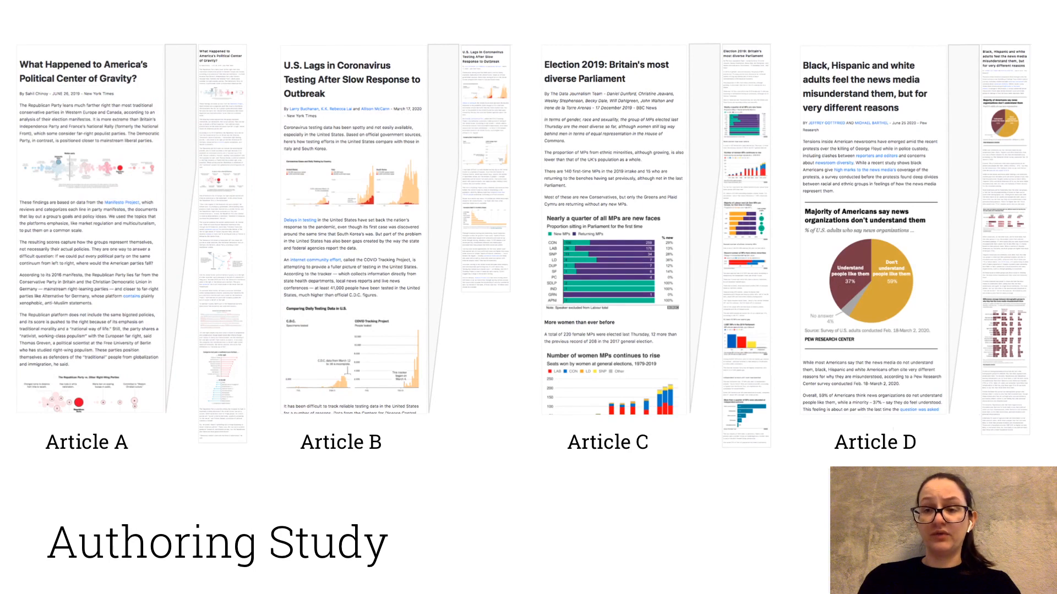
Advance to the Authoring Study slide showing Articles A to D.
key("right")
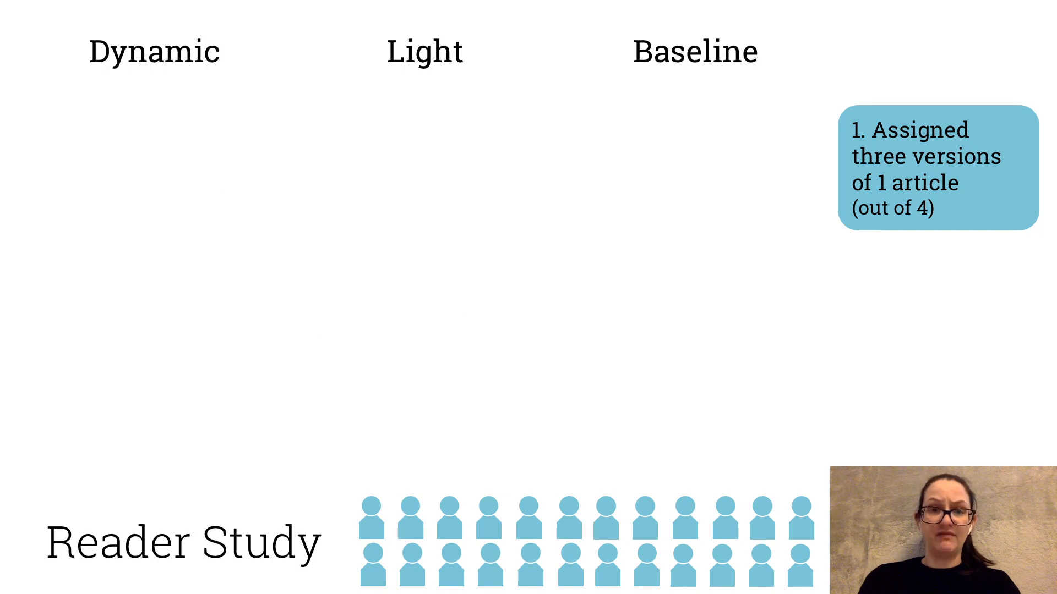